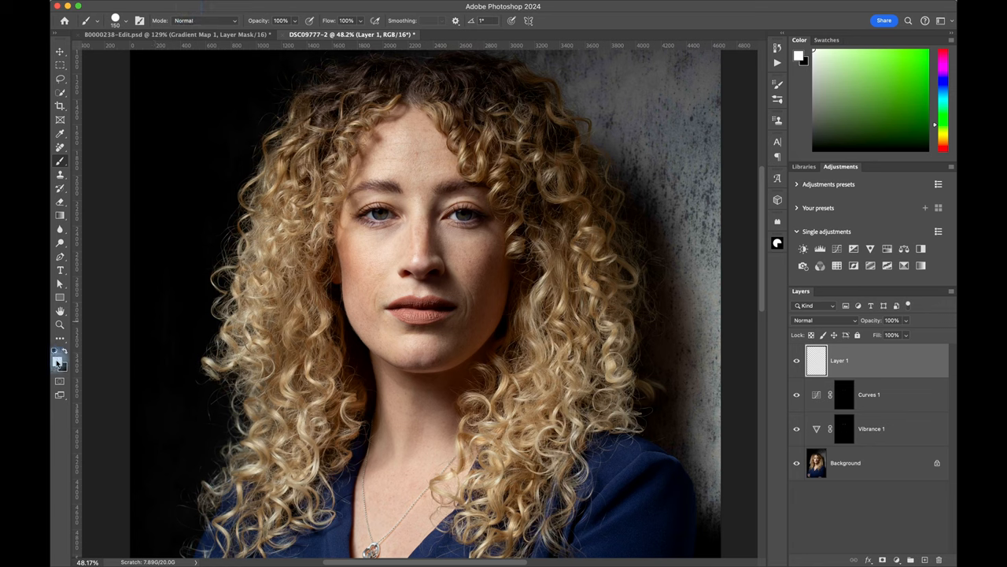
Set the foreground painting colour to light grey dddddd
click(56, 361)
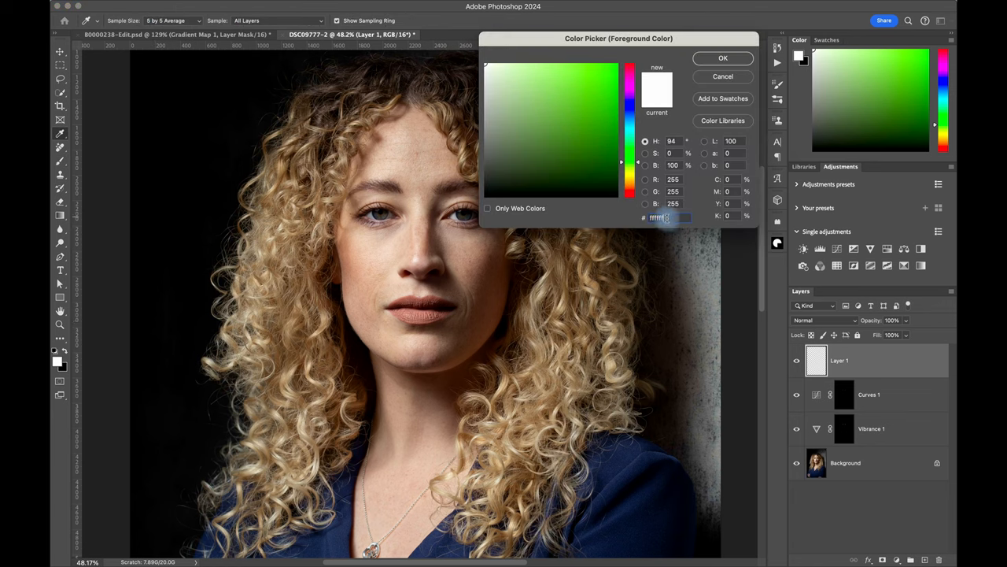
text(dddddd)
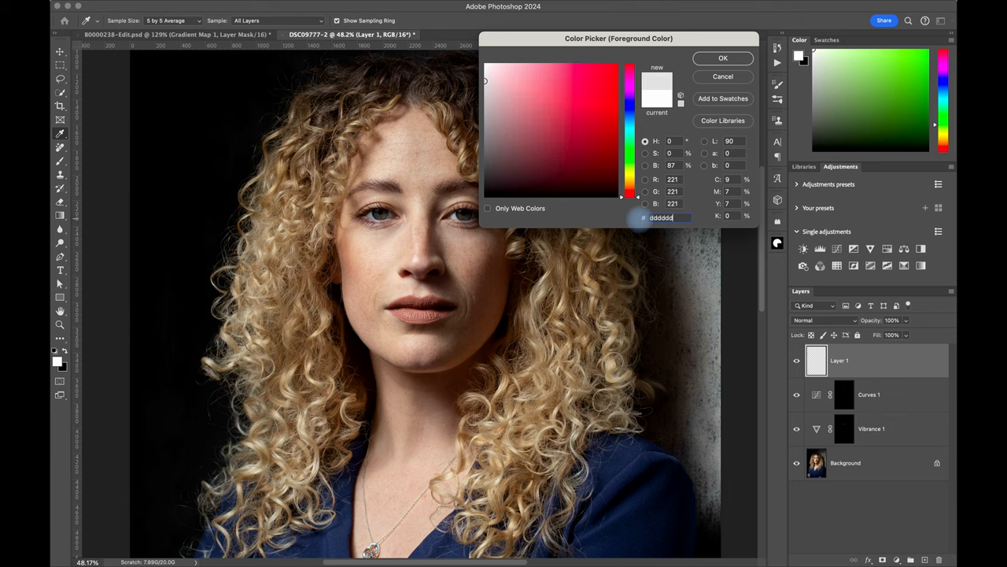
click(722, 57)
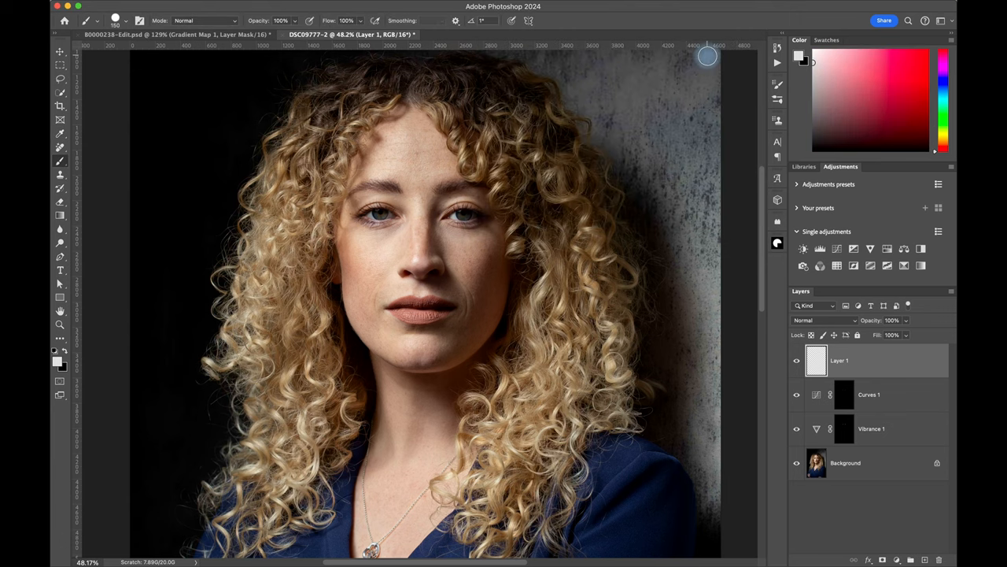
mouse_move(596, 186)
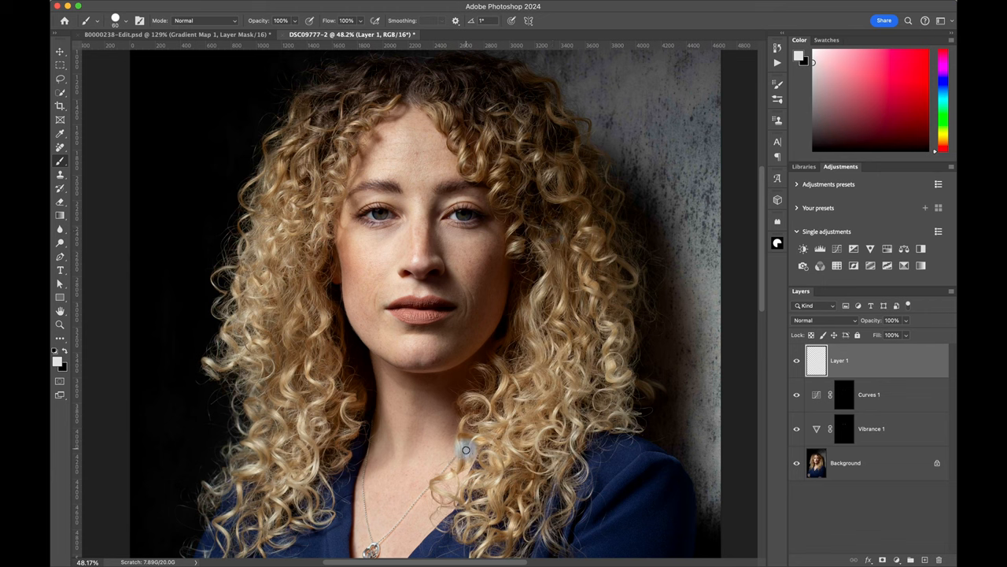
Zoom to the eye, paint a grey catch-light dot on the upper iris, and add a mask
drag(400, 230, 543, 378)
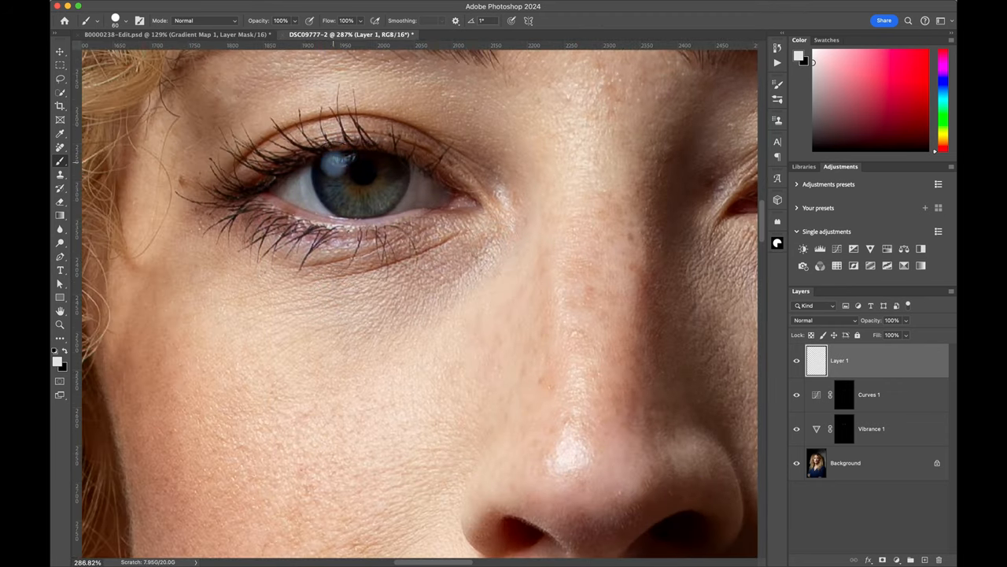
click(325, 283)
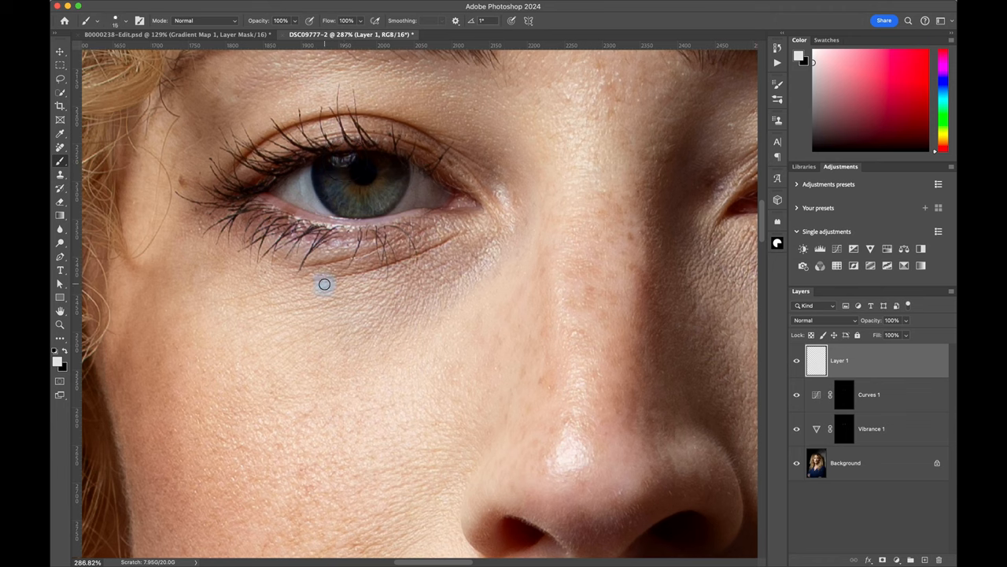
mouse_move(569, 286)
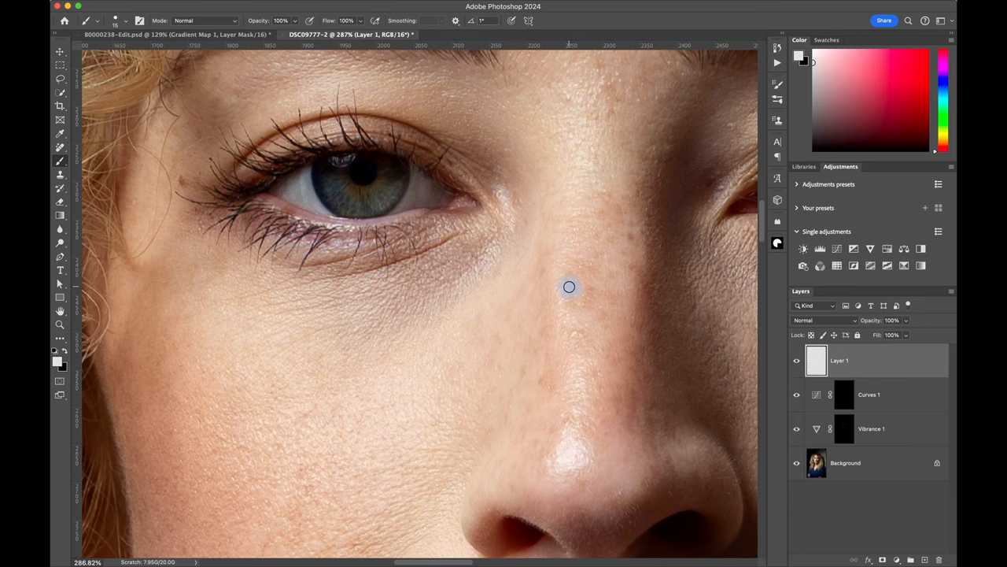
drag(569, 287, 428, 287)
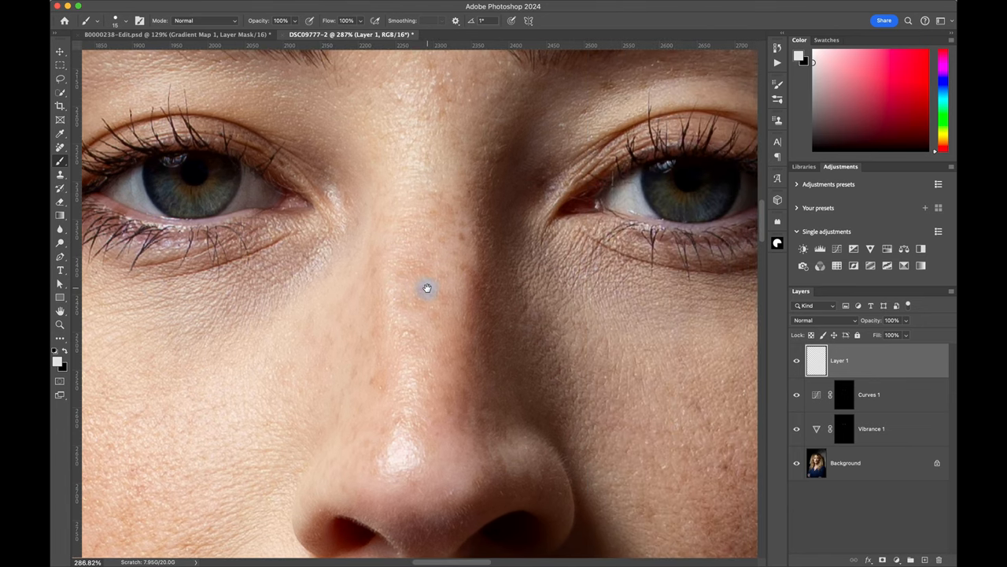
mouse_move(627, 177)
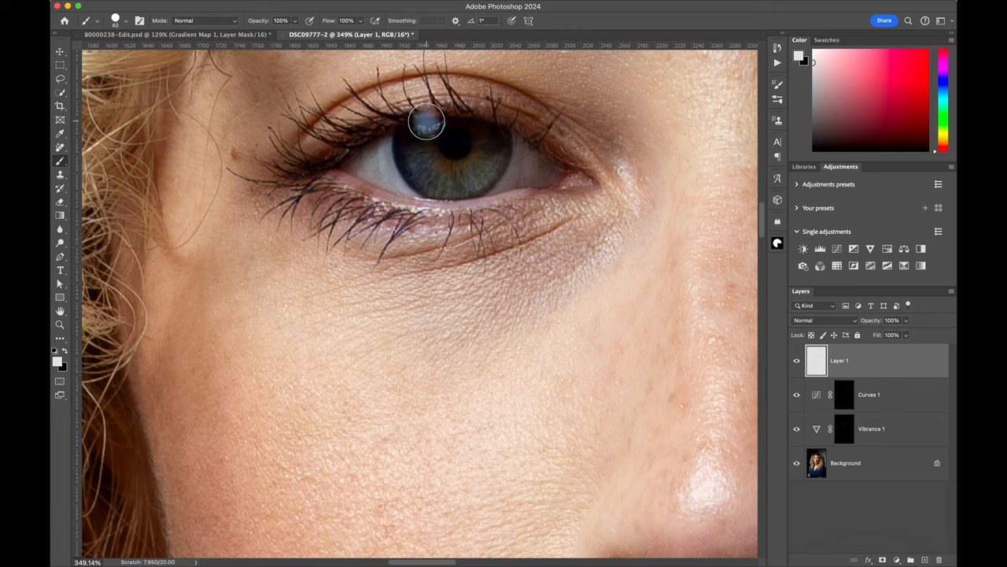
click(428, 124)
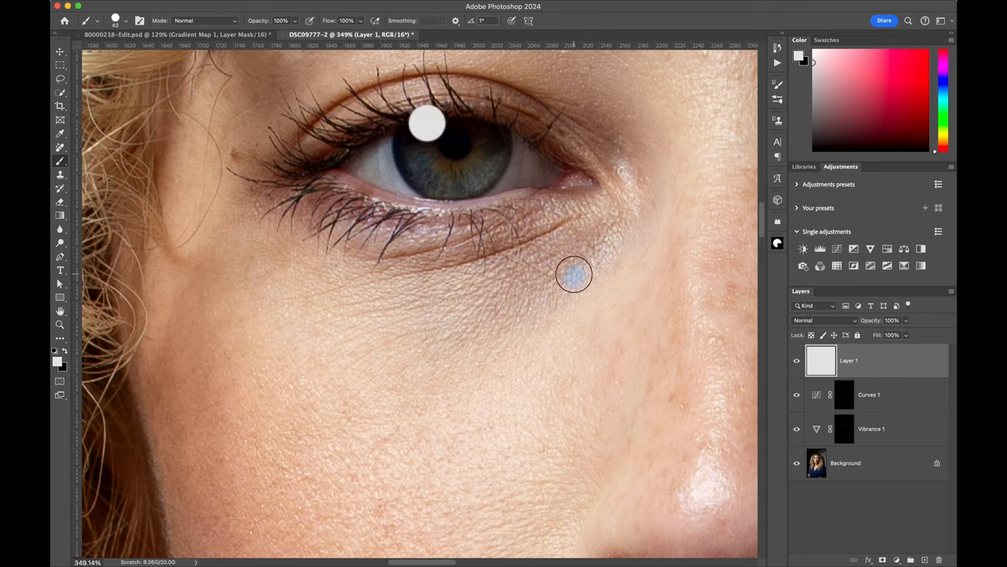
click(882, 559)
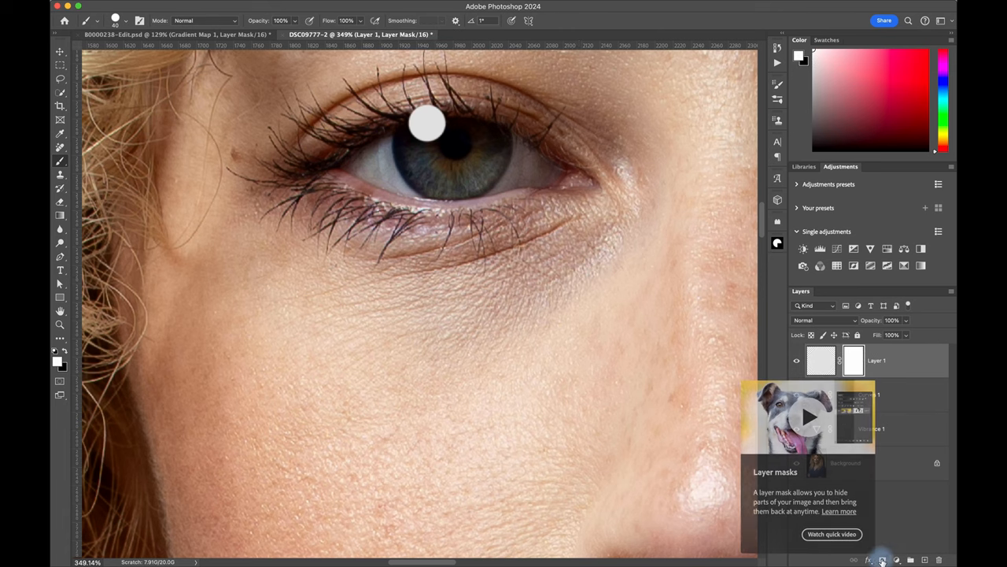
Pick a small brush tip and mask out the catch light where eyelashes cross it
click(125, 21)
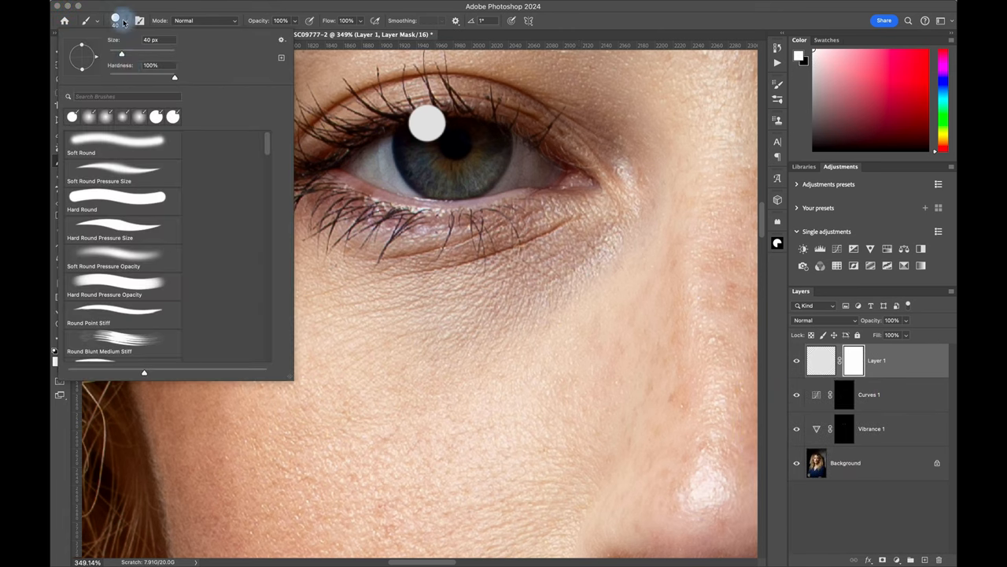
click(409, 126)
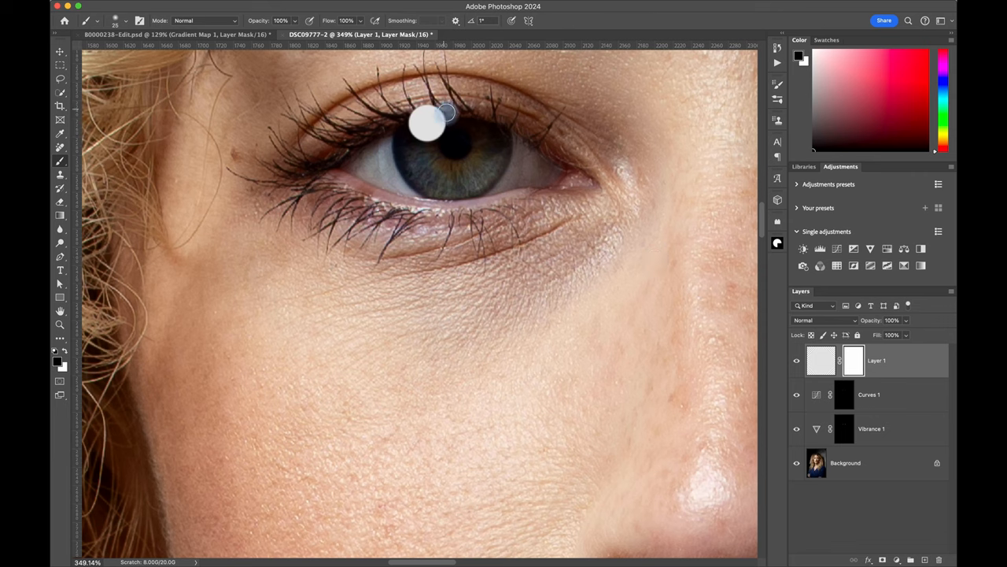
mouse_move(421, 116)
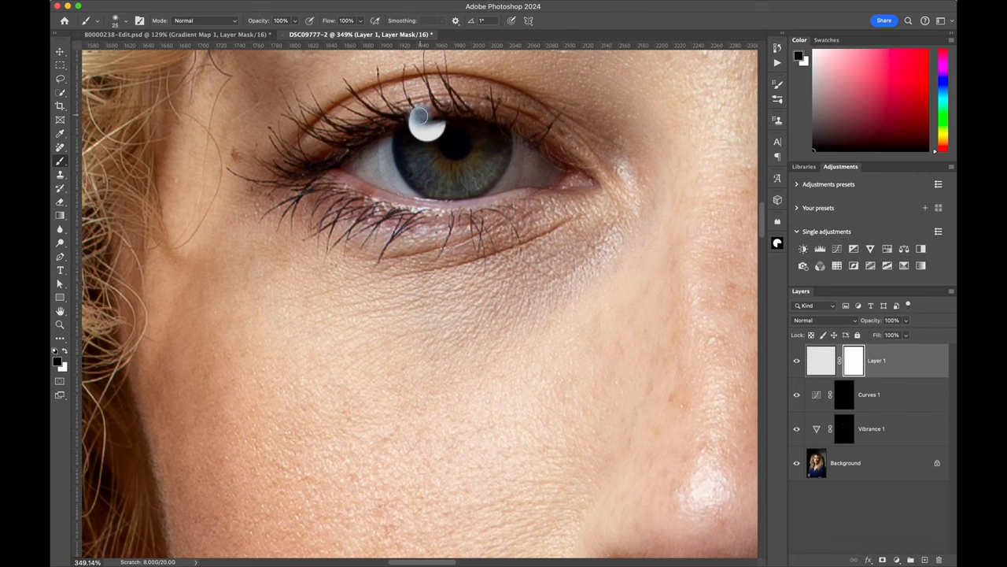
mouse_move(415, 111)
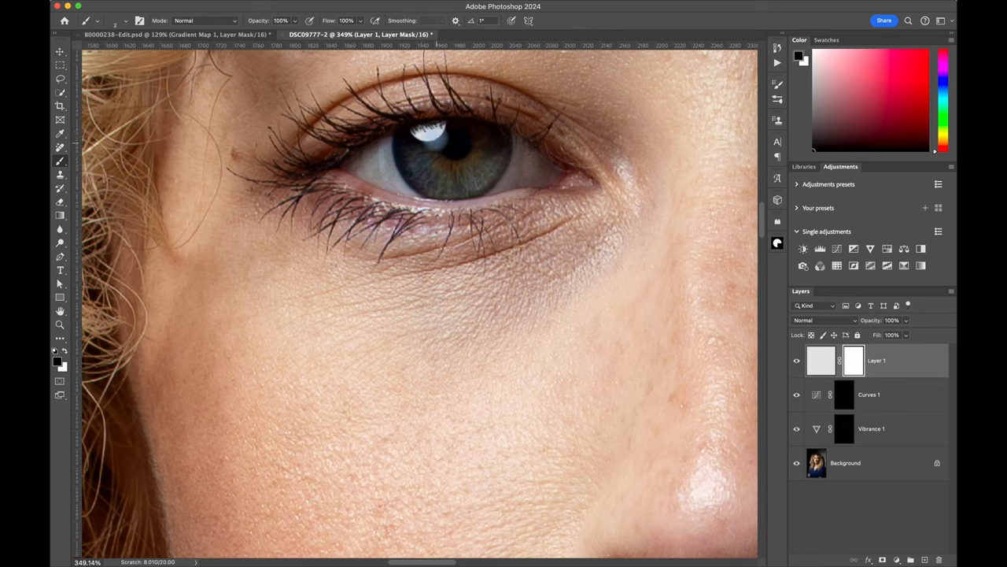
click(516, 231)
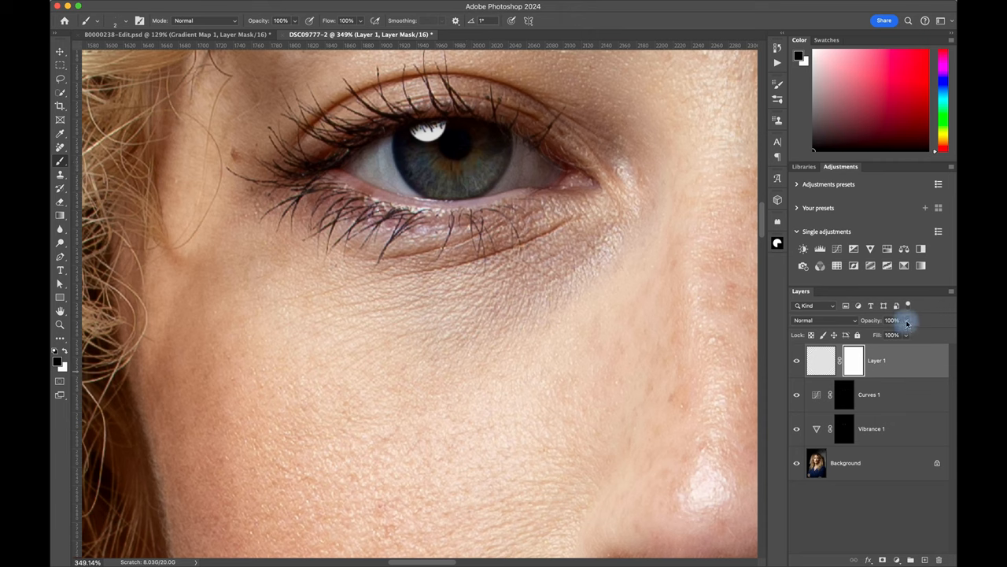
Duplicate the masked catch-light layer and add empty Layer 2 above it
drag(905, 326, 893, 334)
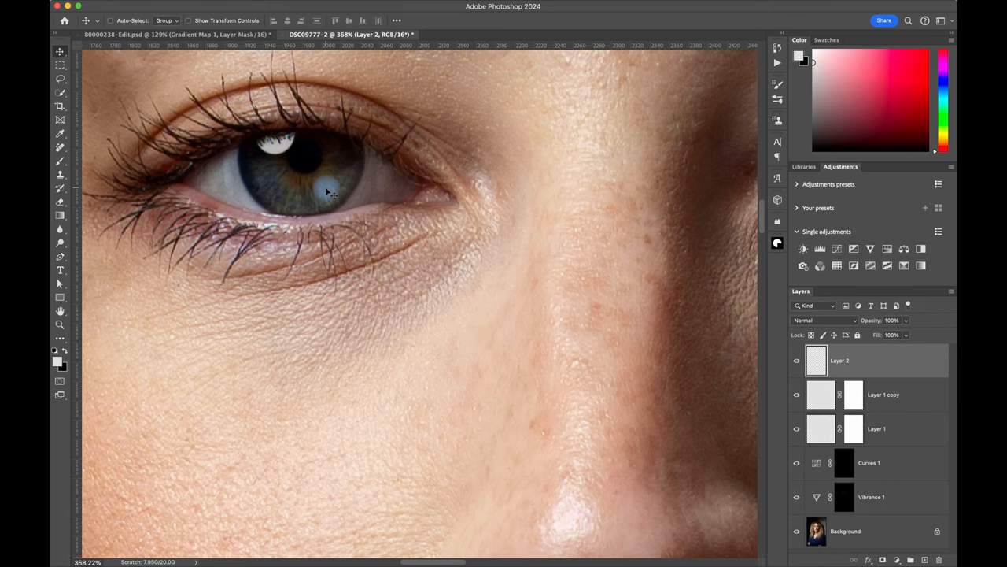
Switch the foreground to white ffffff and set the iris paint layer to Overlay
click(56, 362)
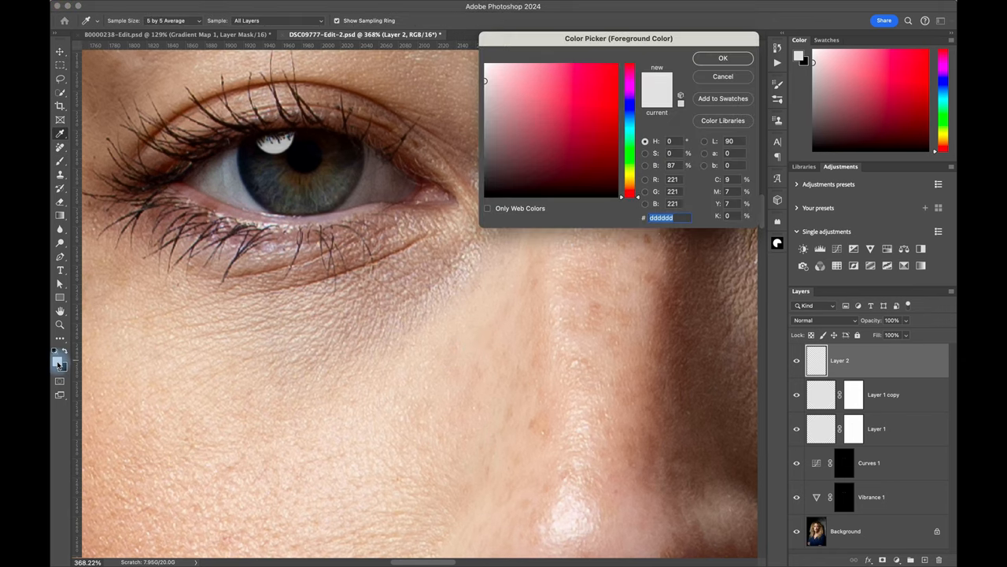
click(478, 56)
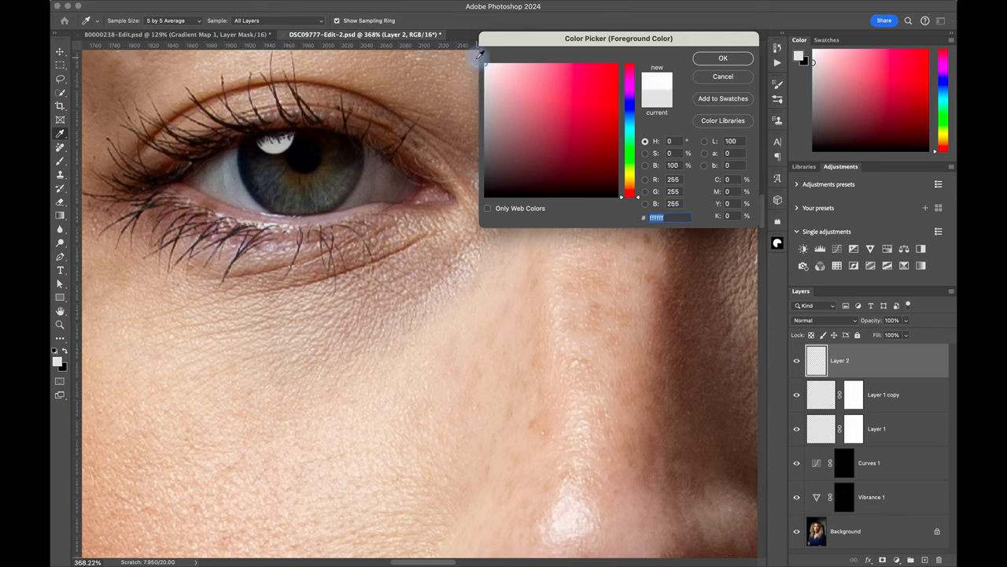
click(722, 58)
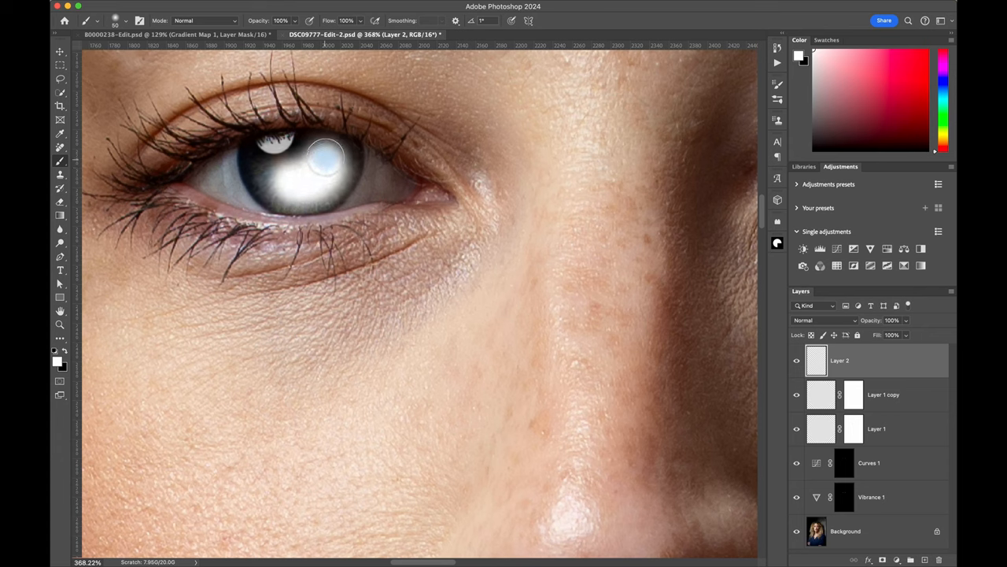
click(819, 320)
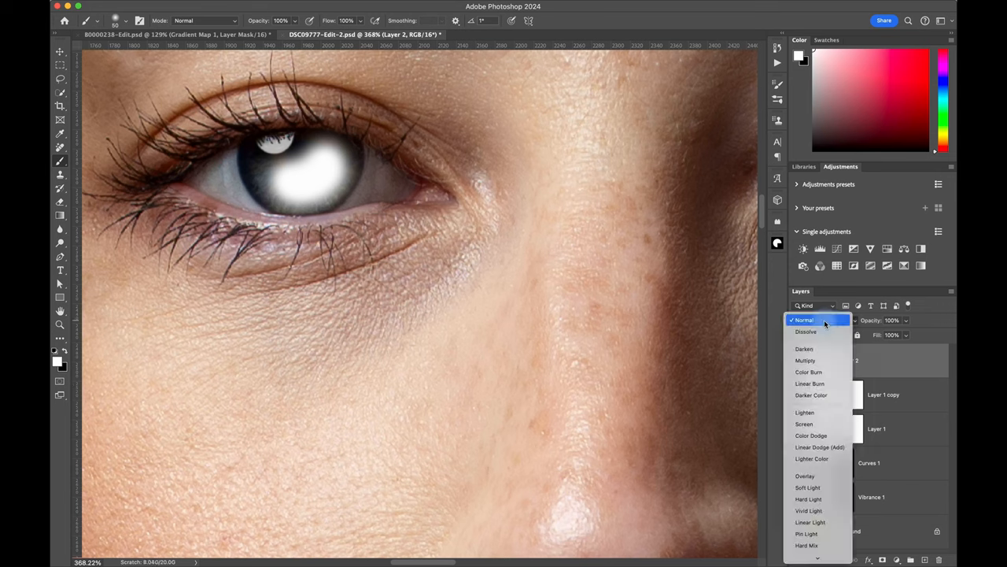
click(805, 475)
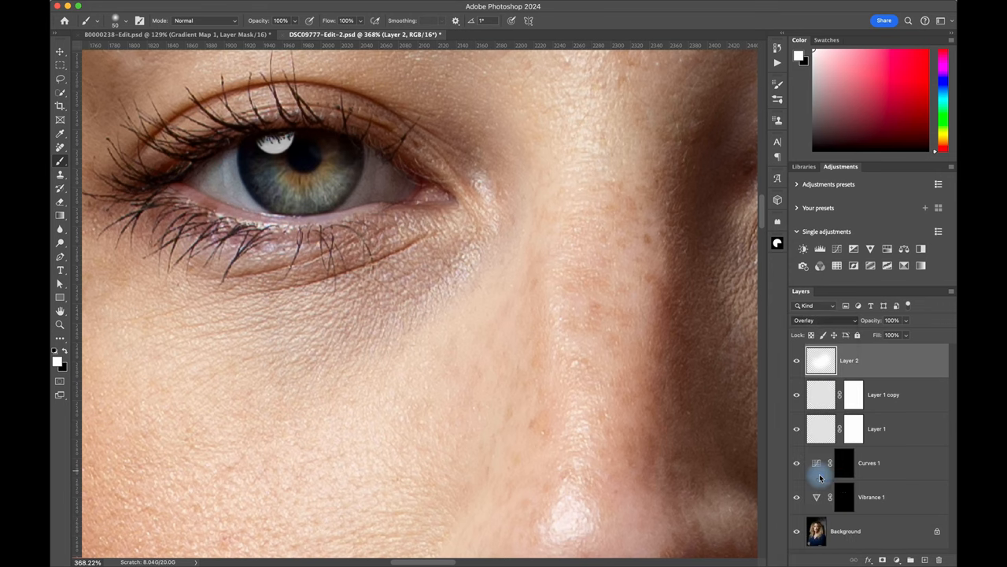